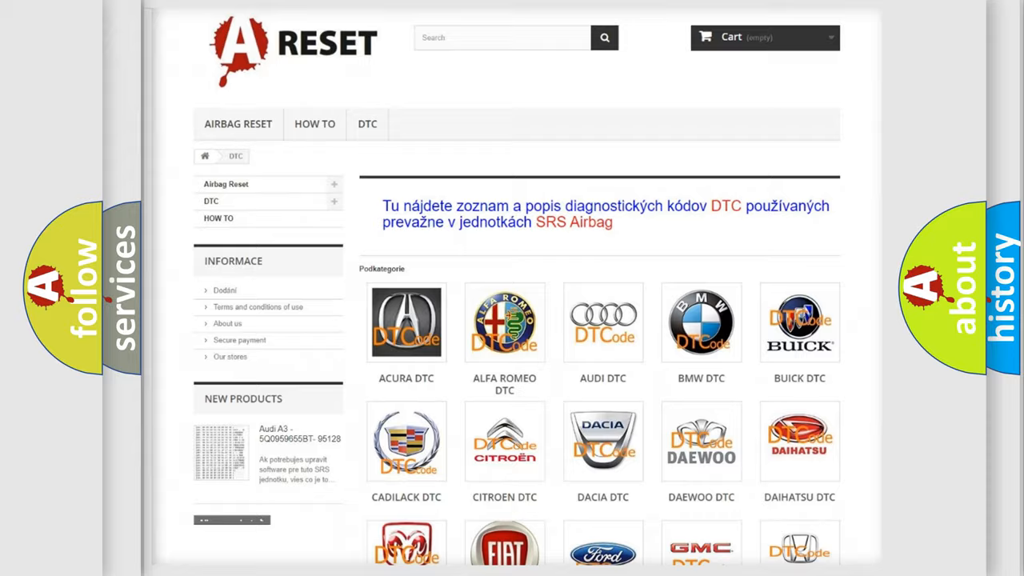
# Scroll to the TOYOTA DTC tile, open it, and browse its airbag trouble code list
pyautogui.scroll(-3)
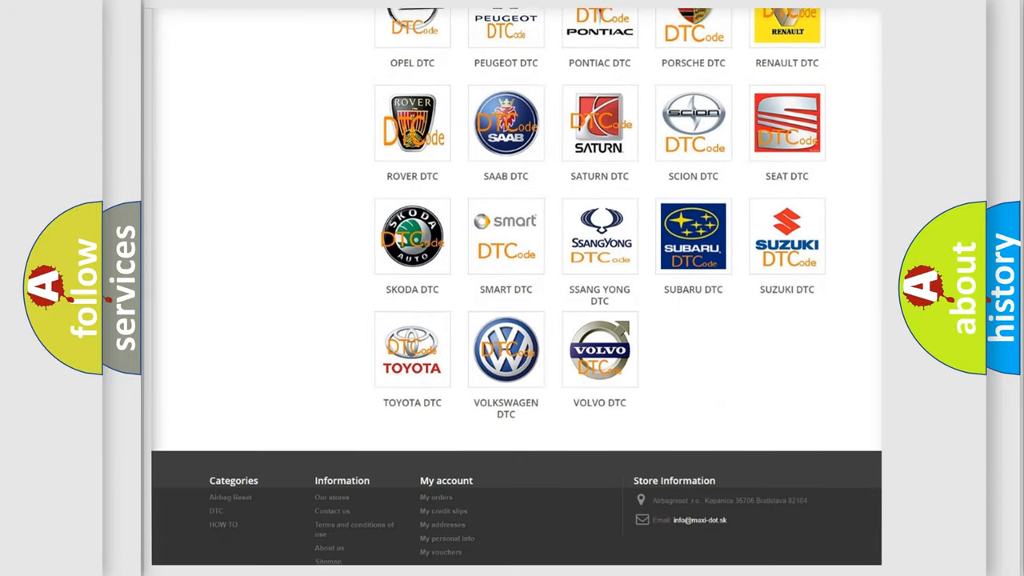
pyautogui.scroll(-3)
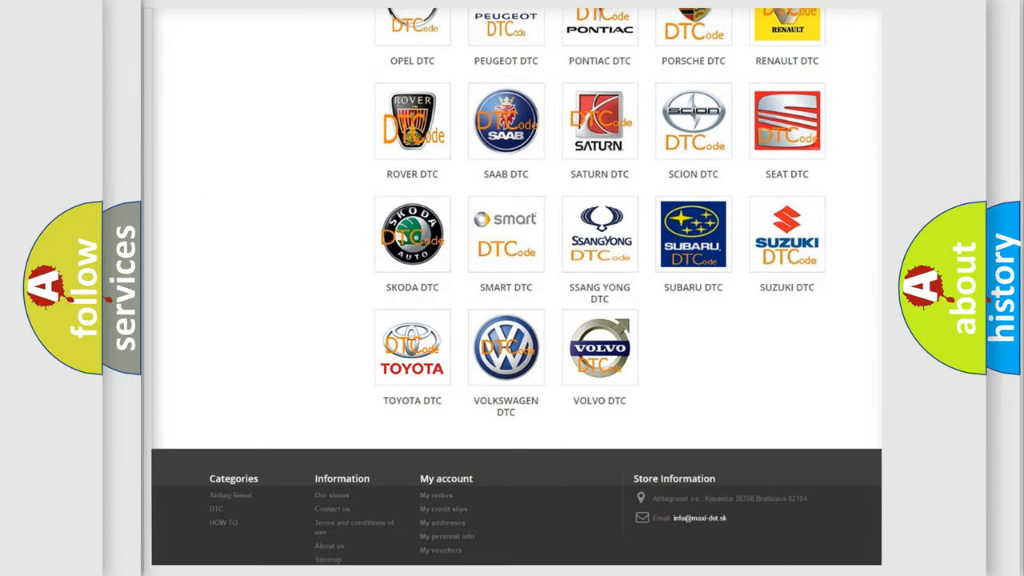
pyautogui.click(412, 347)
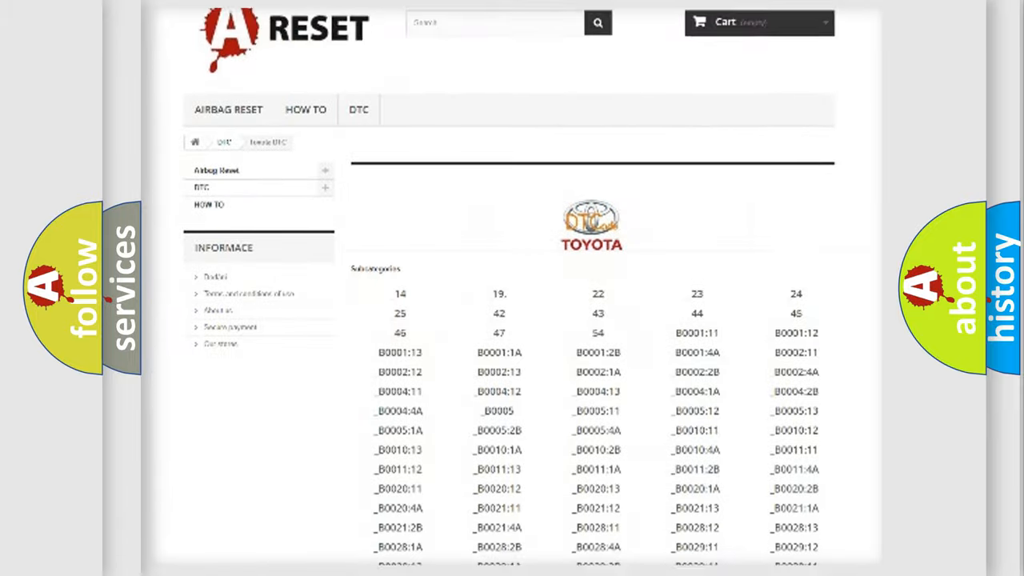
pyautogui.scroll(-3)
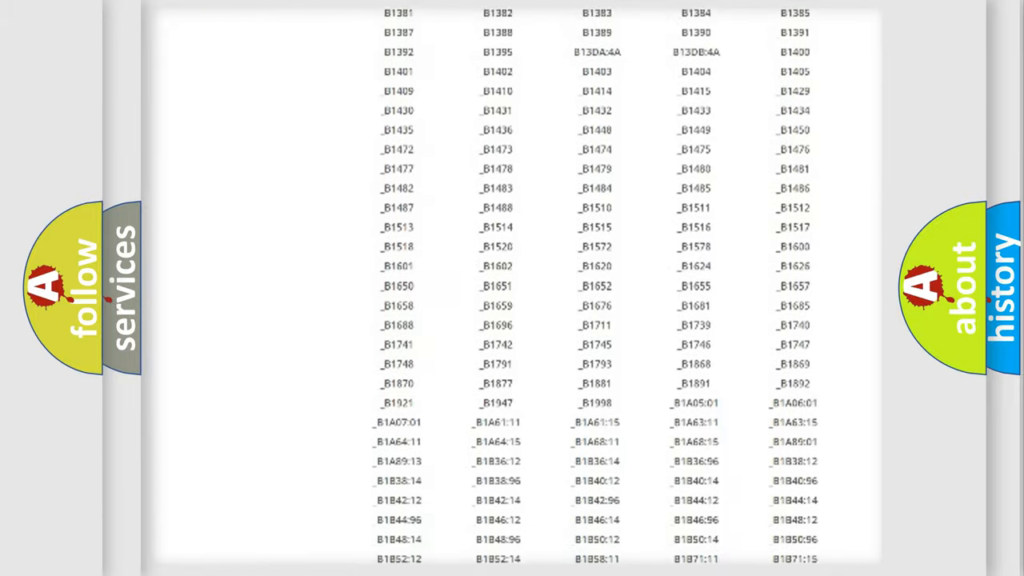